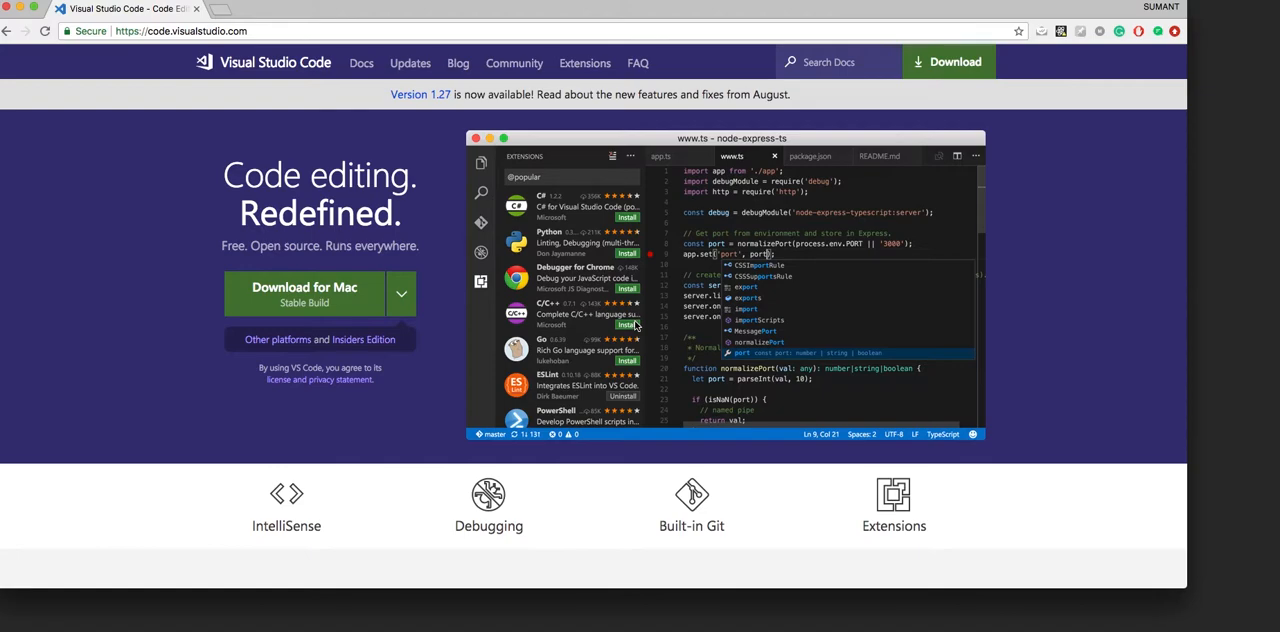
pyautogui.moveTo(333, 268)
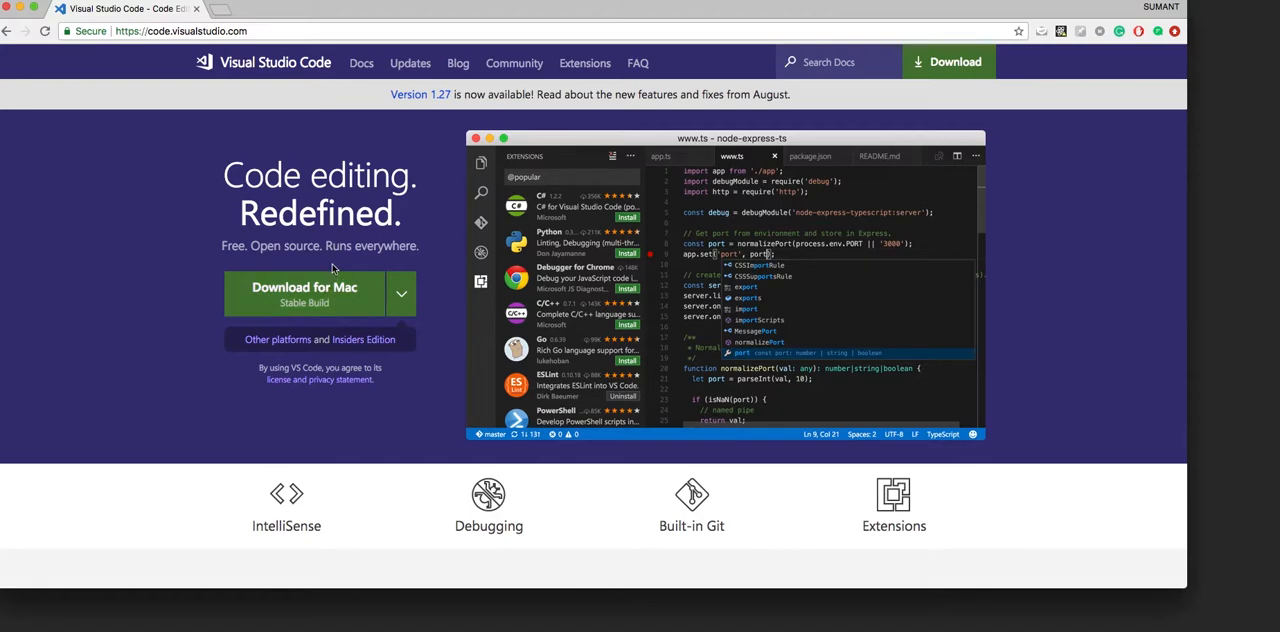
pyautogui.moveTo(648, 316)
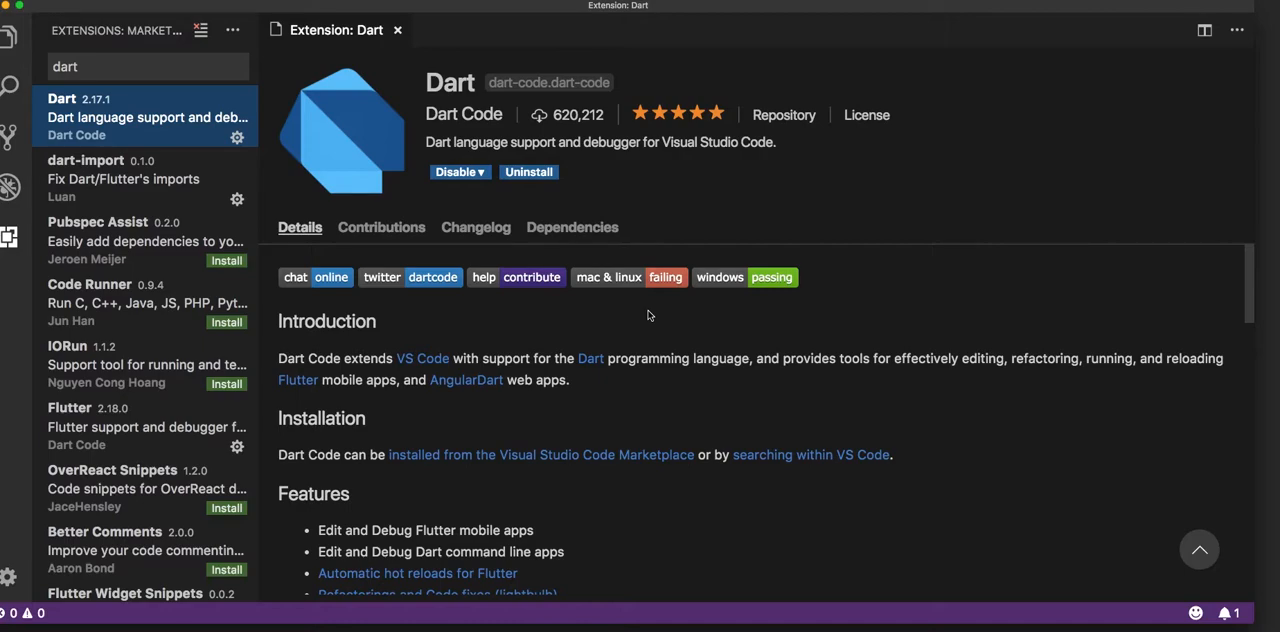
pyautogui.moveTo(225, 171)
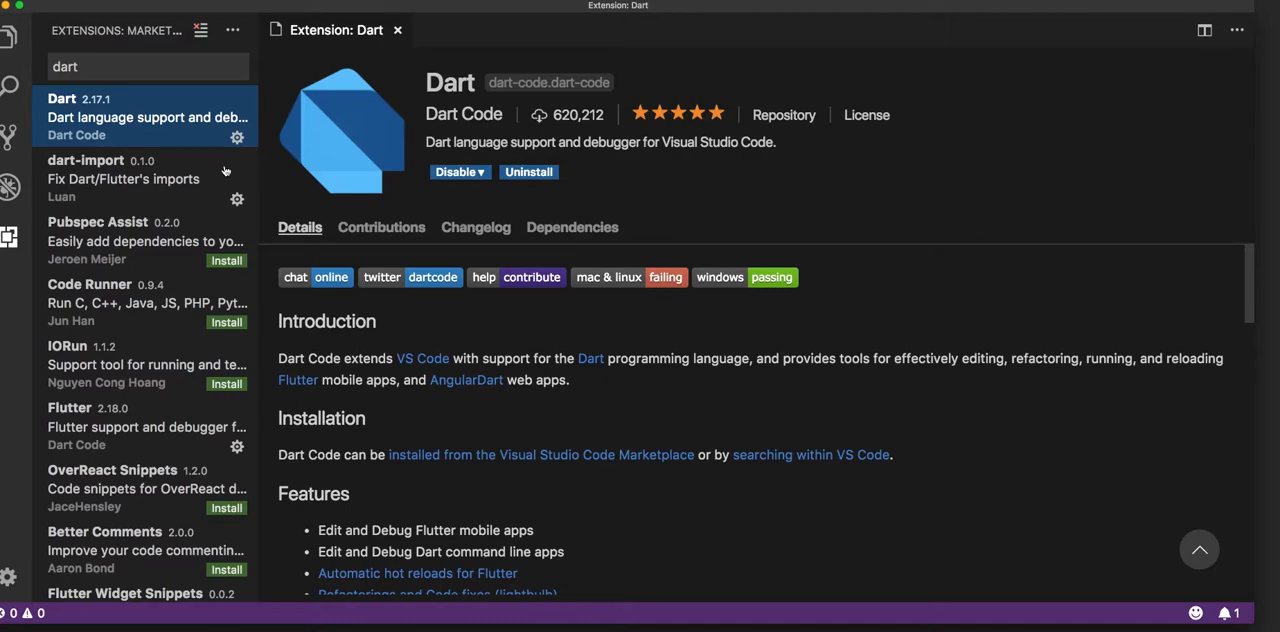
# Hide the Extensions sidebar to widen the Dart extension details, then restore the 'dart' search results
pyautogui.click(9, 237)
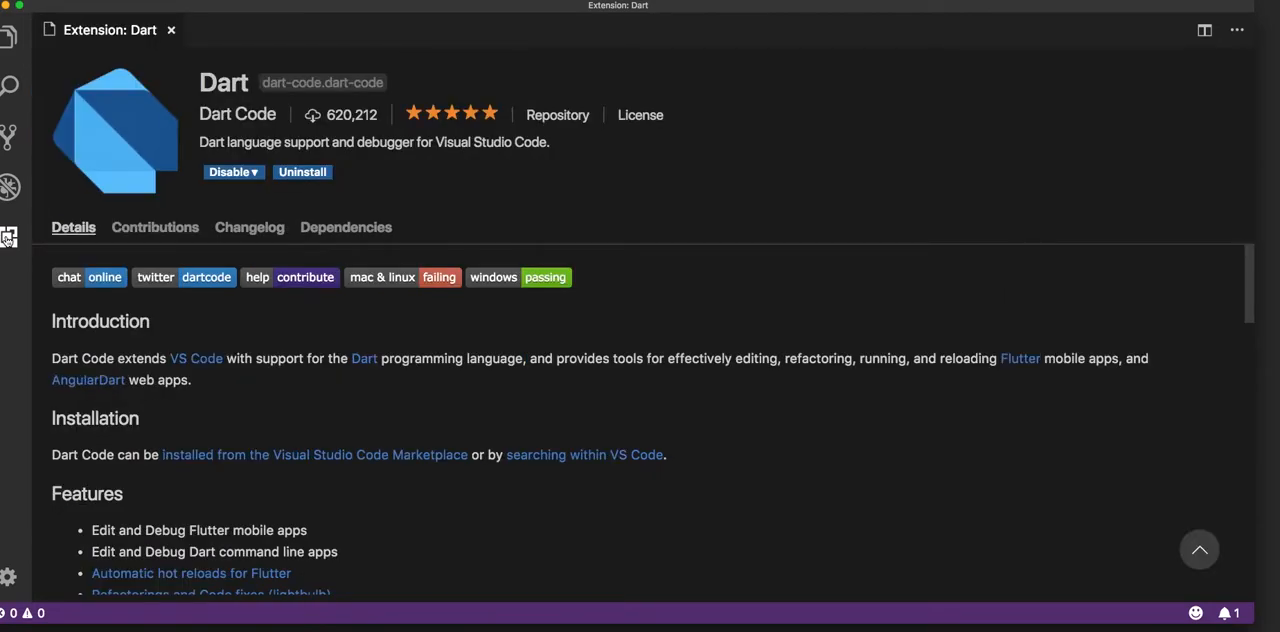
pyautogui.click(9, 237)
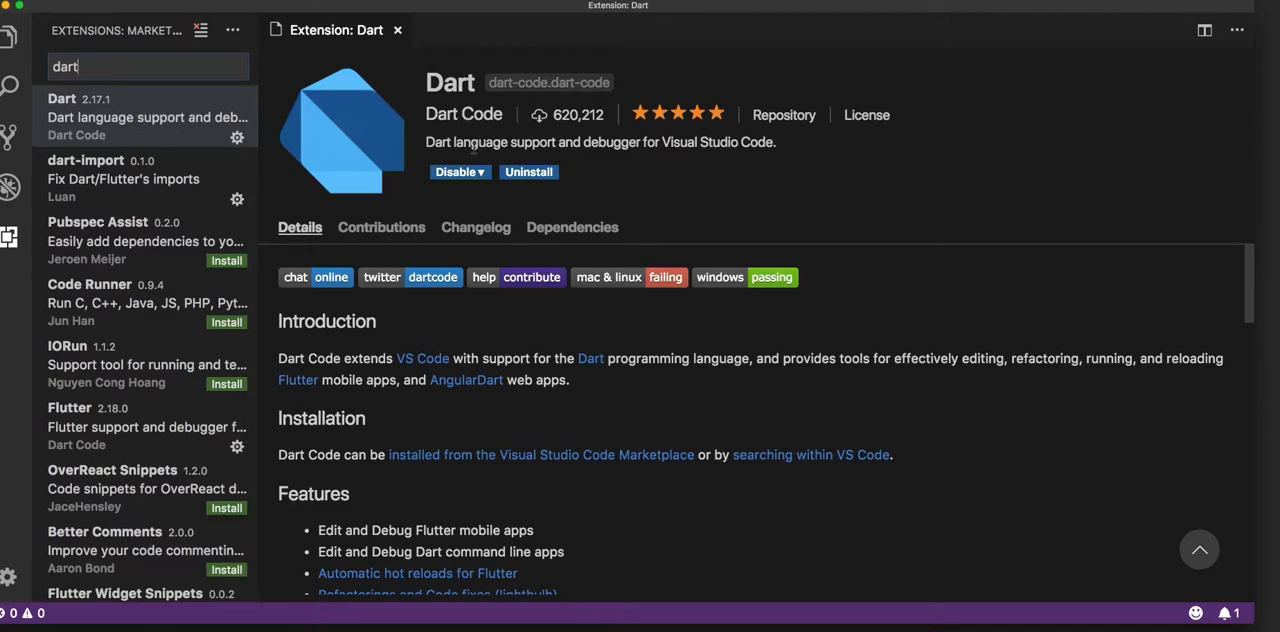
pyautogui.moveTo(469, 153)
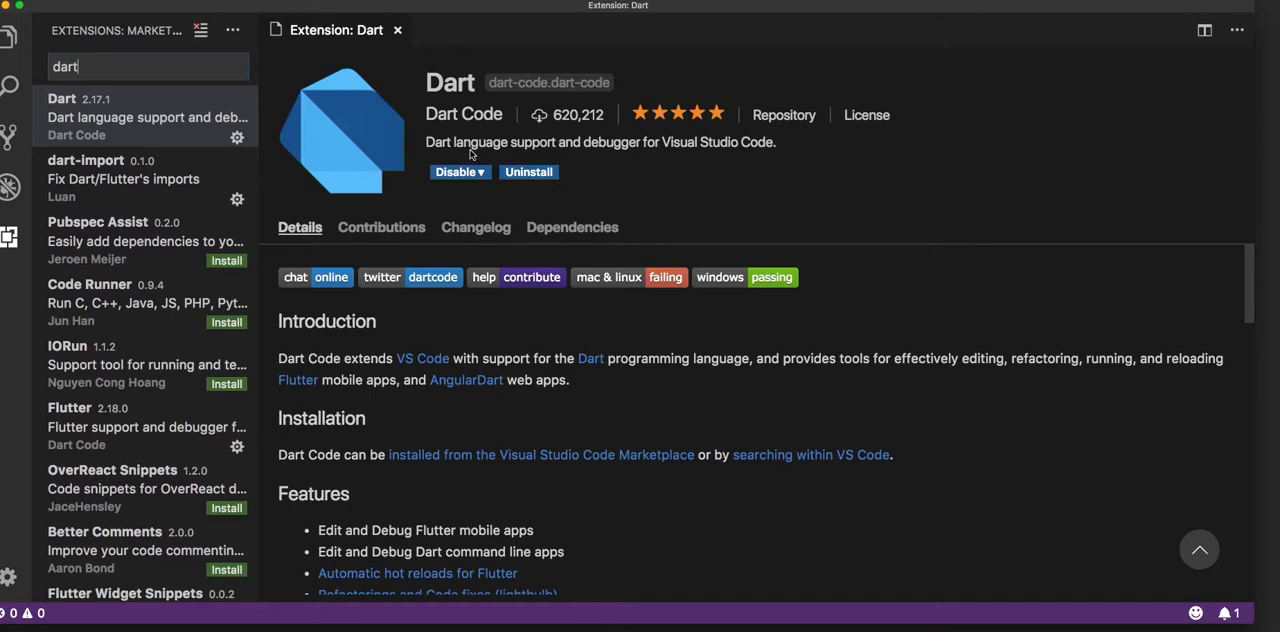